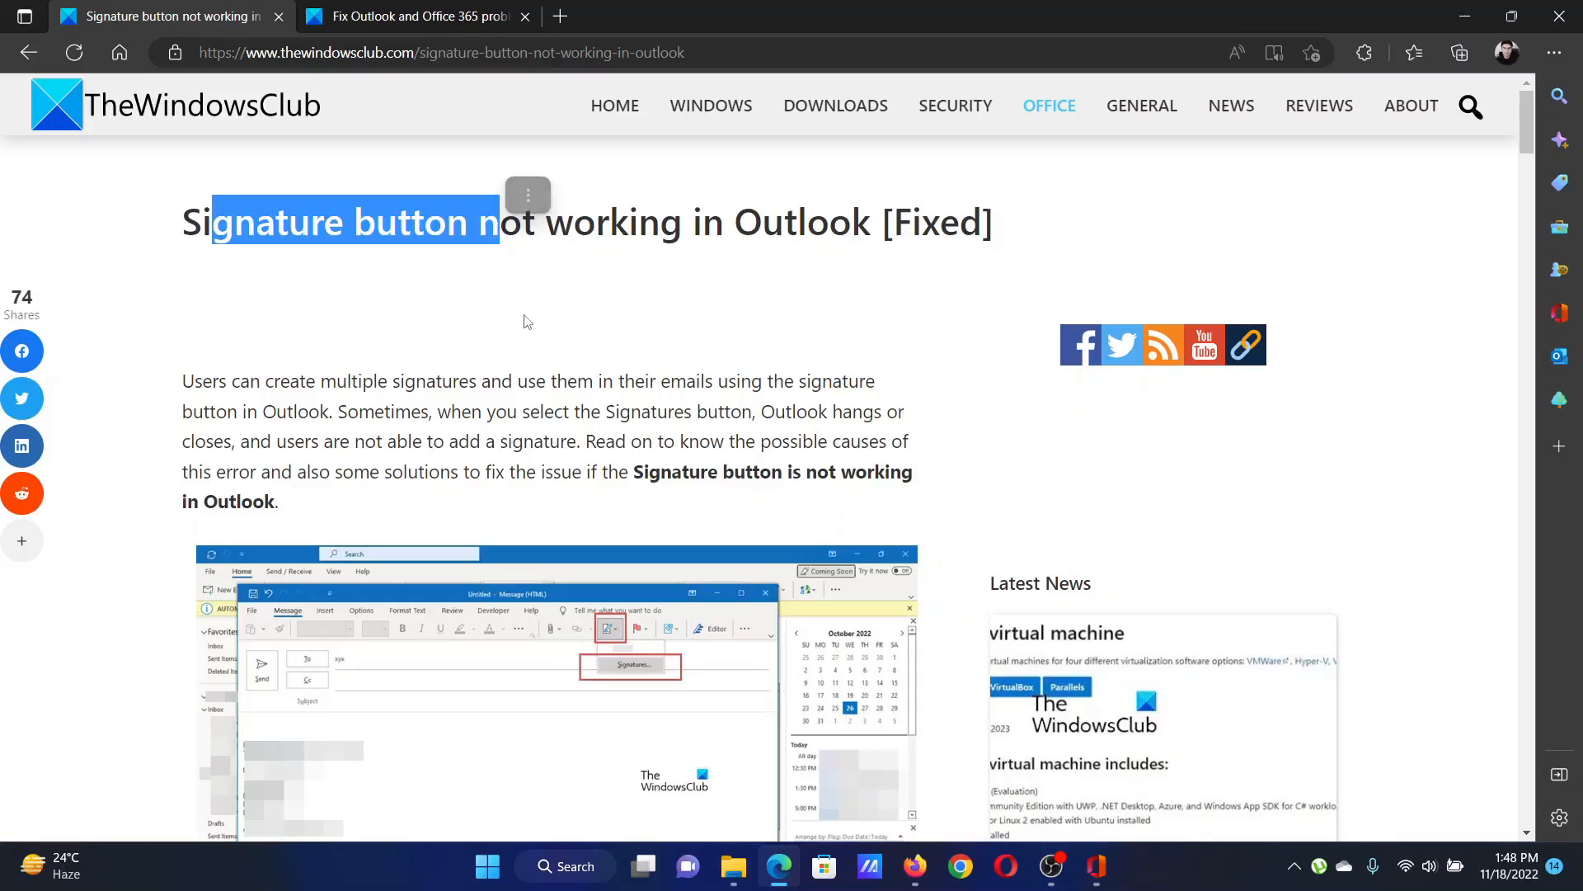
# - Scroll the article down to its numbered list of five Signature button fixes
pyautogui.scroll(-3)
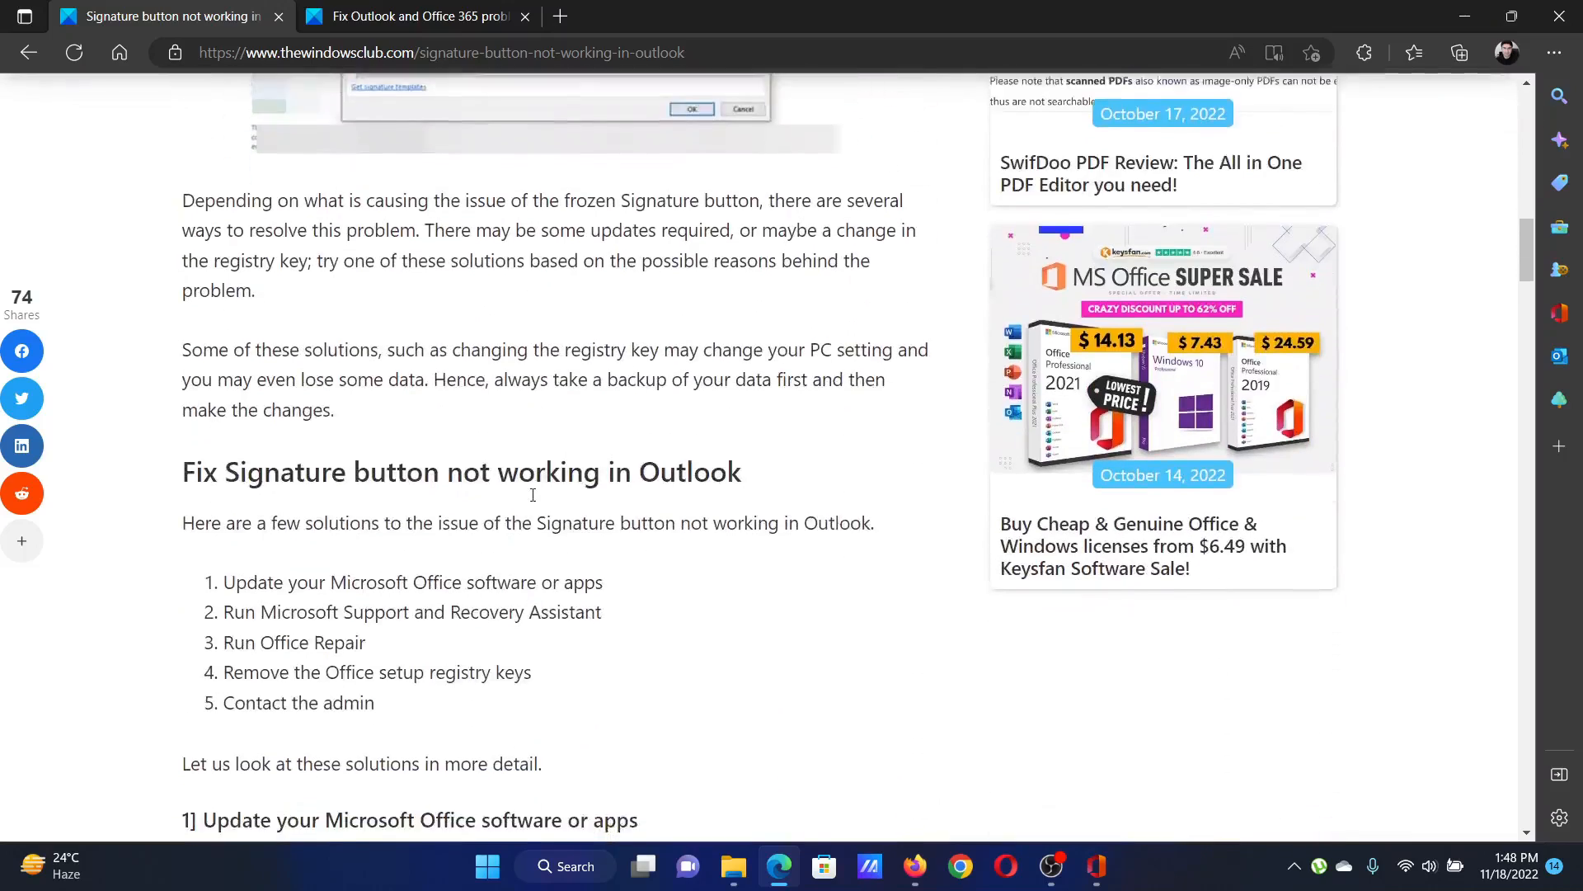
pyautogui.scroll(-3)
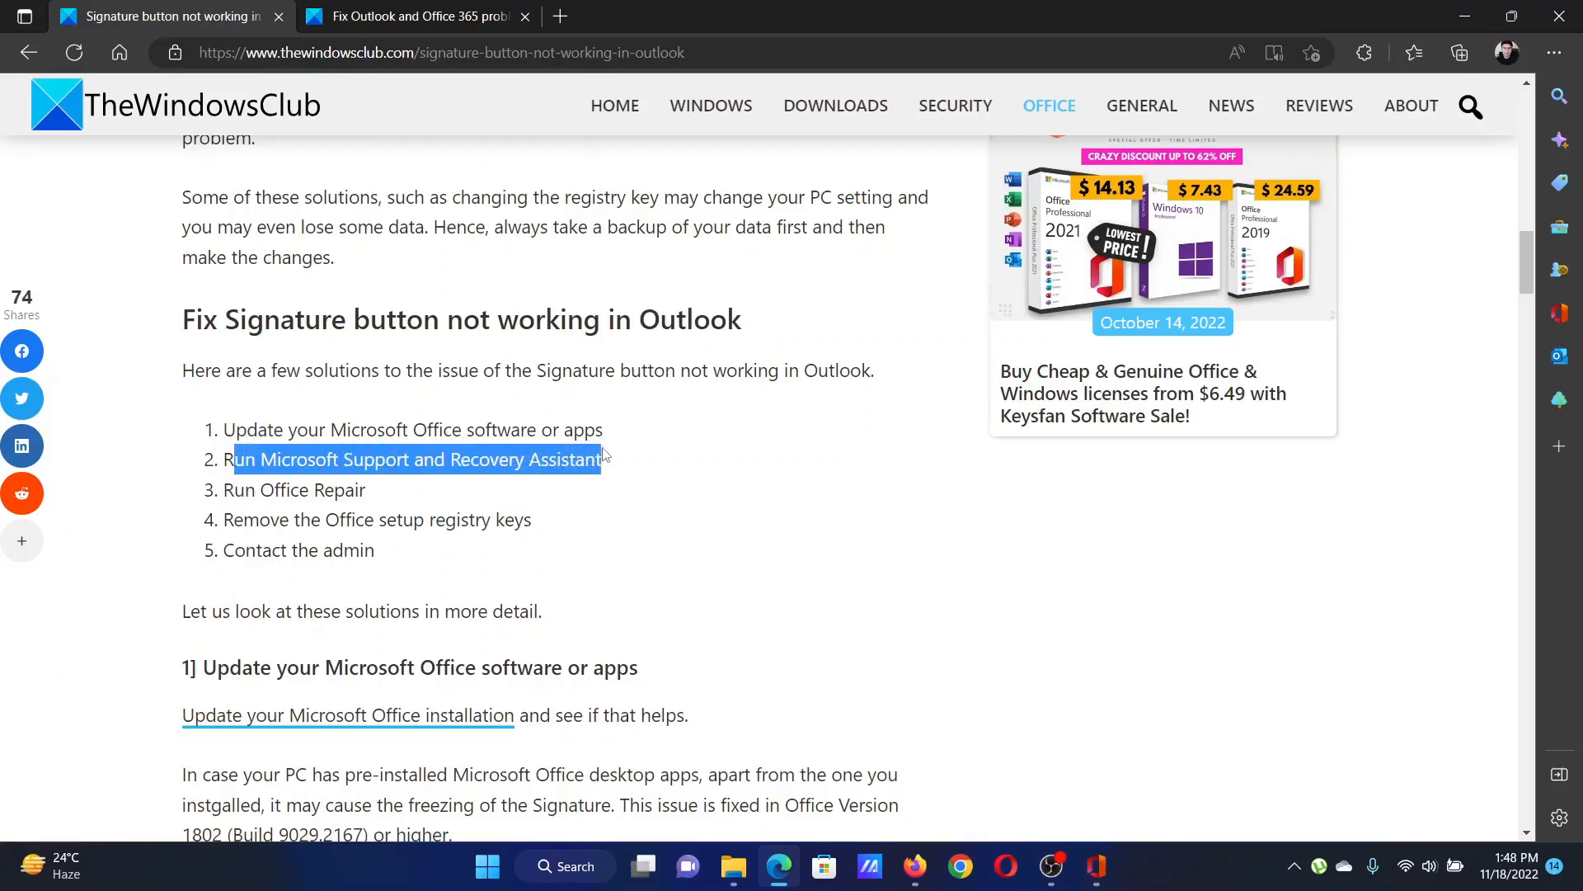
pyautogui.click(414, 17)
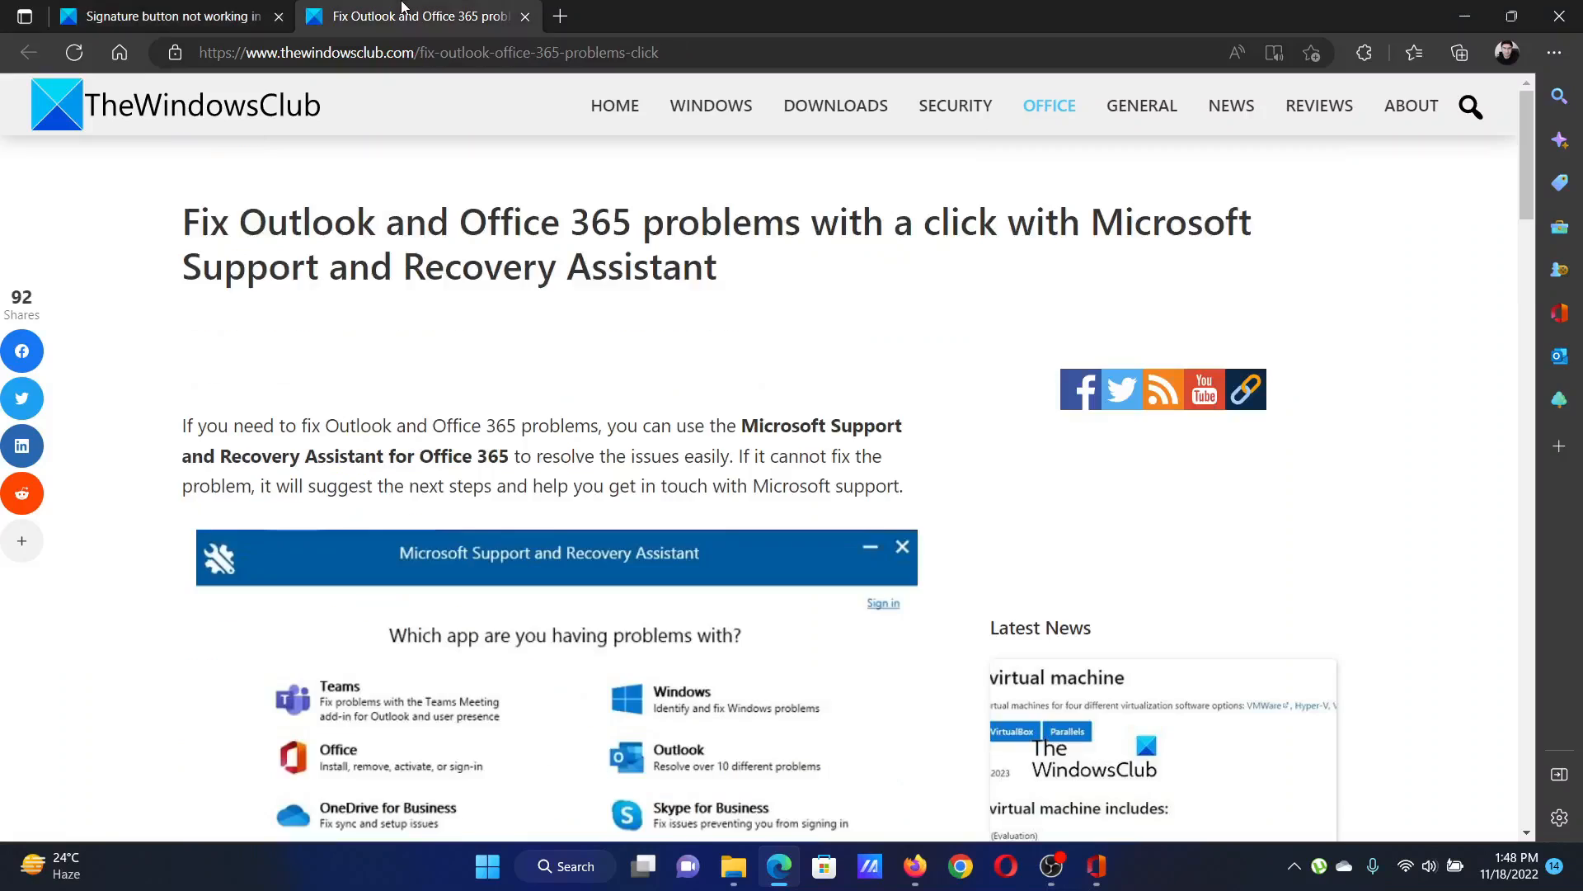
pyautogui.click(162, 16)
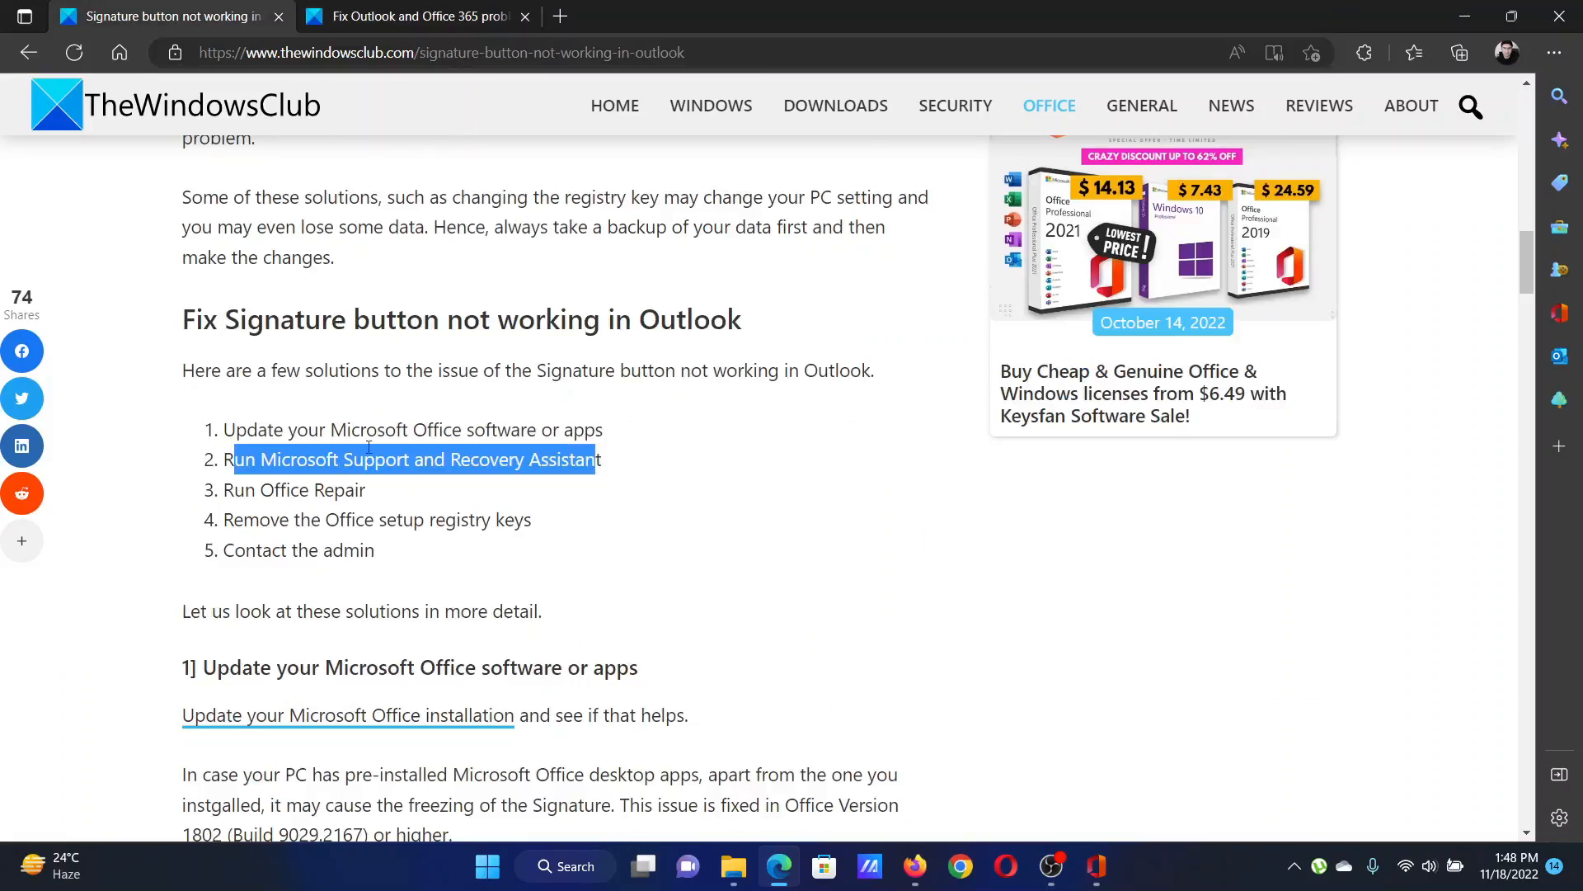
pyautogui.scroll(3)
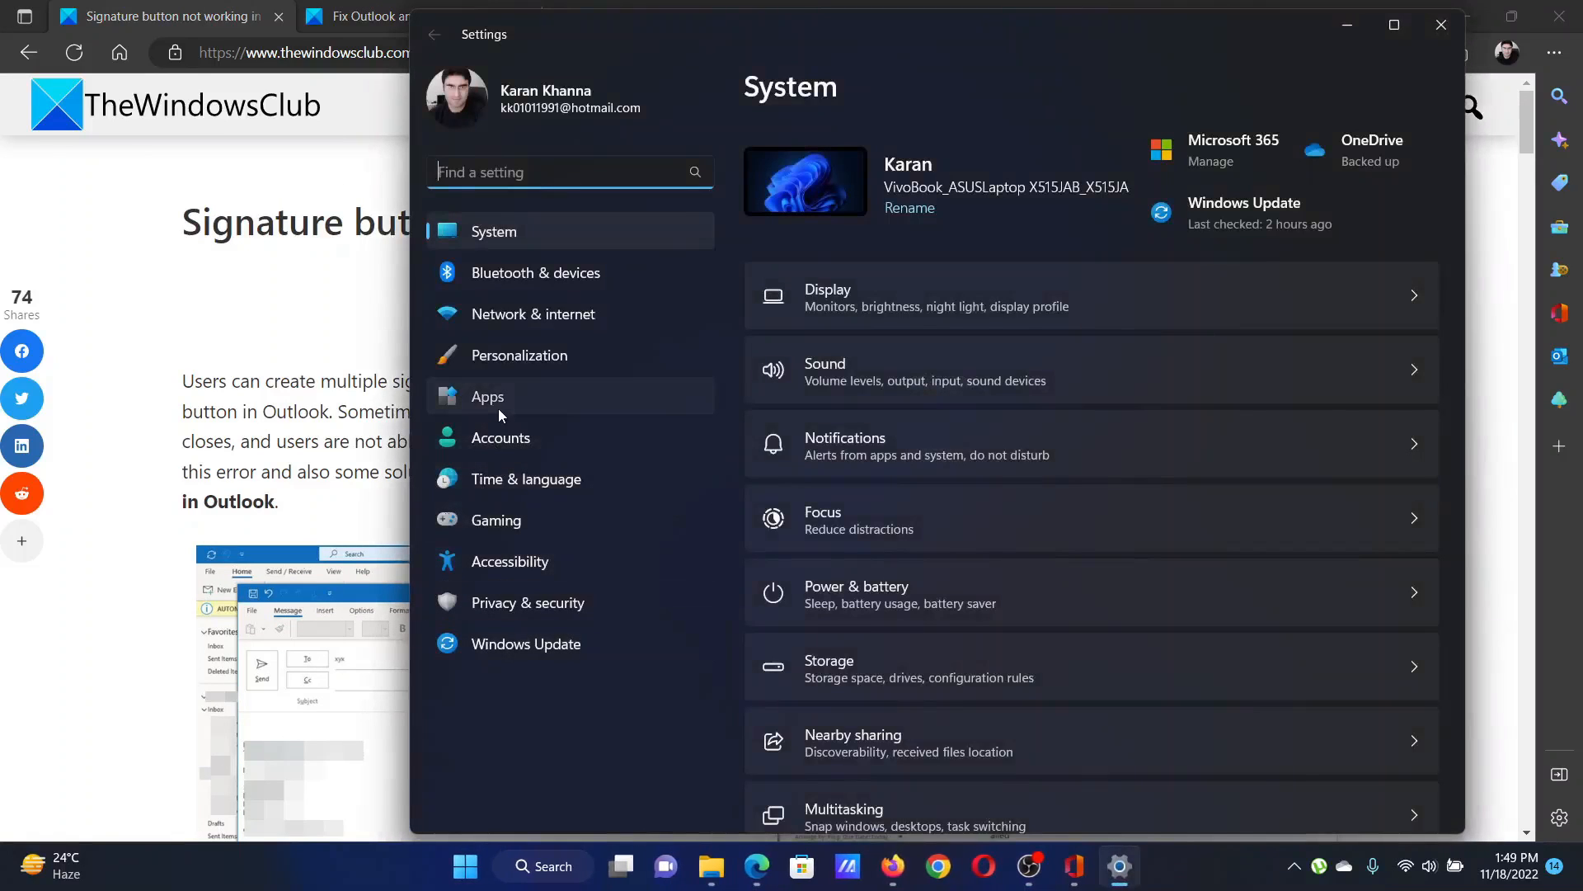
# - Show the Installed apps list and scroll to the Microsoft 365 - en-us entry
pyautogui.click(488, 396)
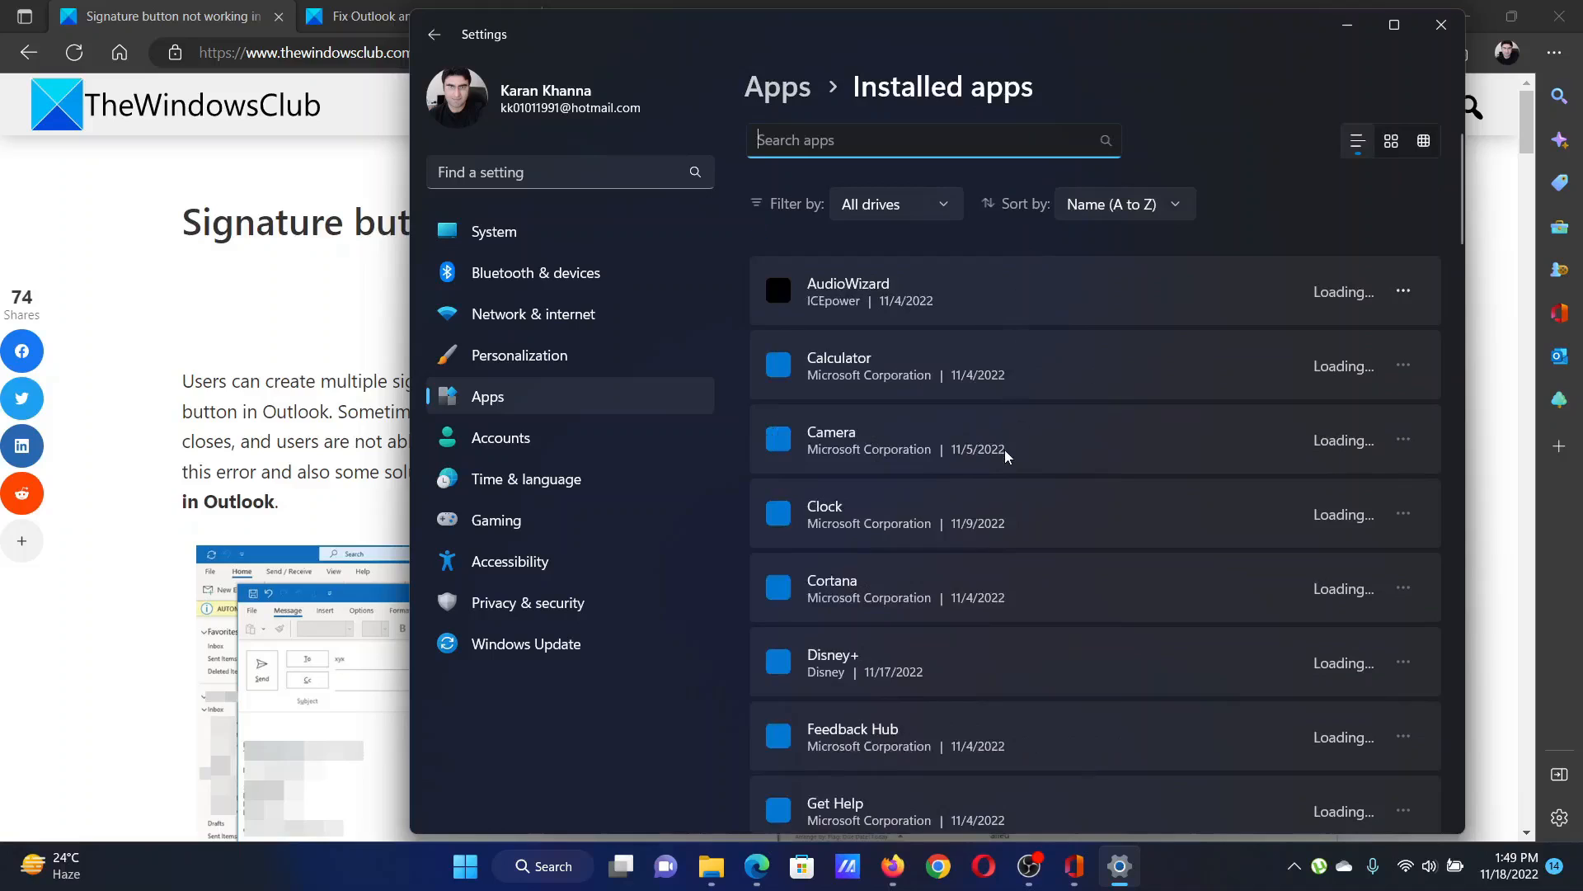
pyautogui.scroll(-3)
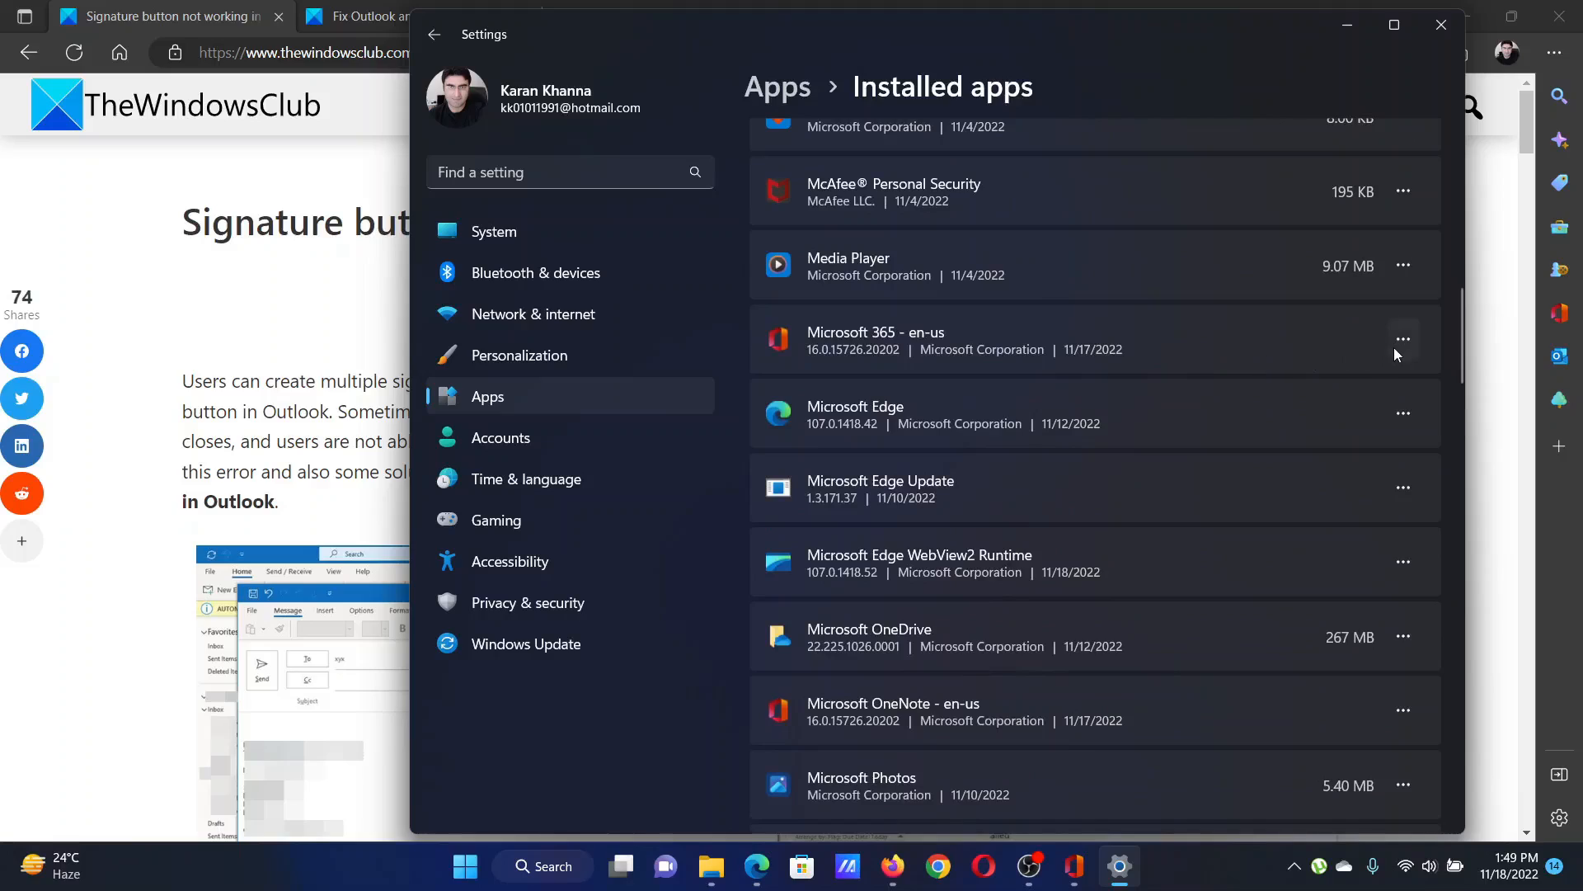
# - Modify Microsoft 365 - en-us and select Online Repair as the repair type
pyautogui.click(1403, 338)
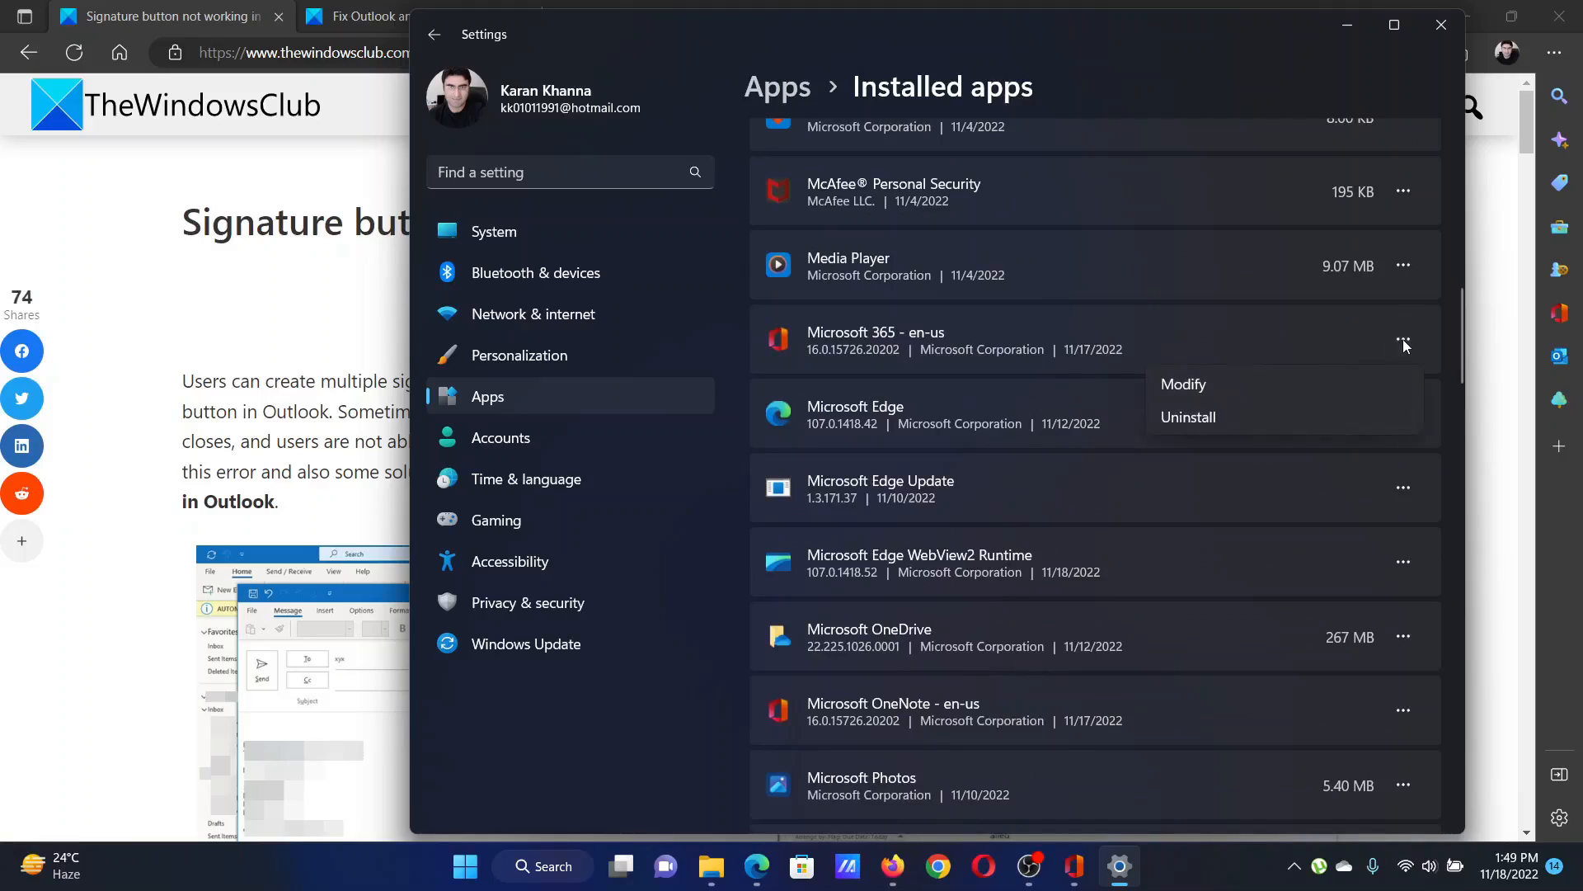
pyautogui.moveTo(1122, 804)
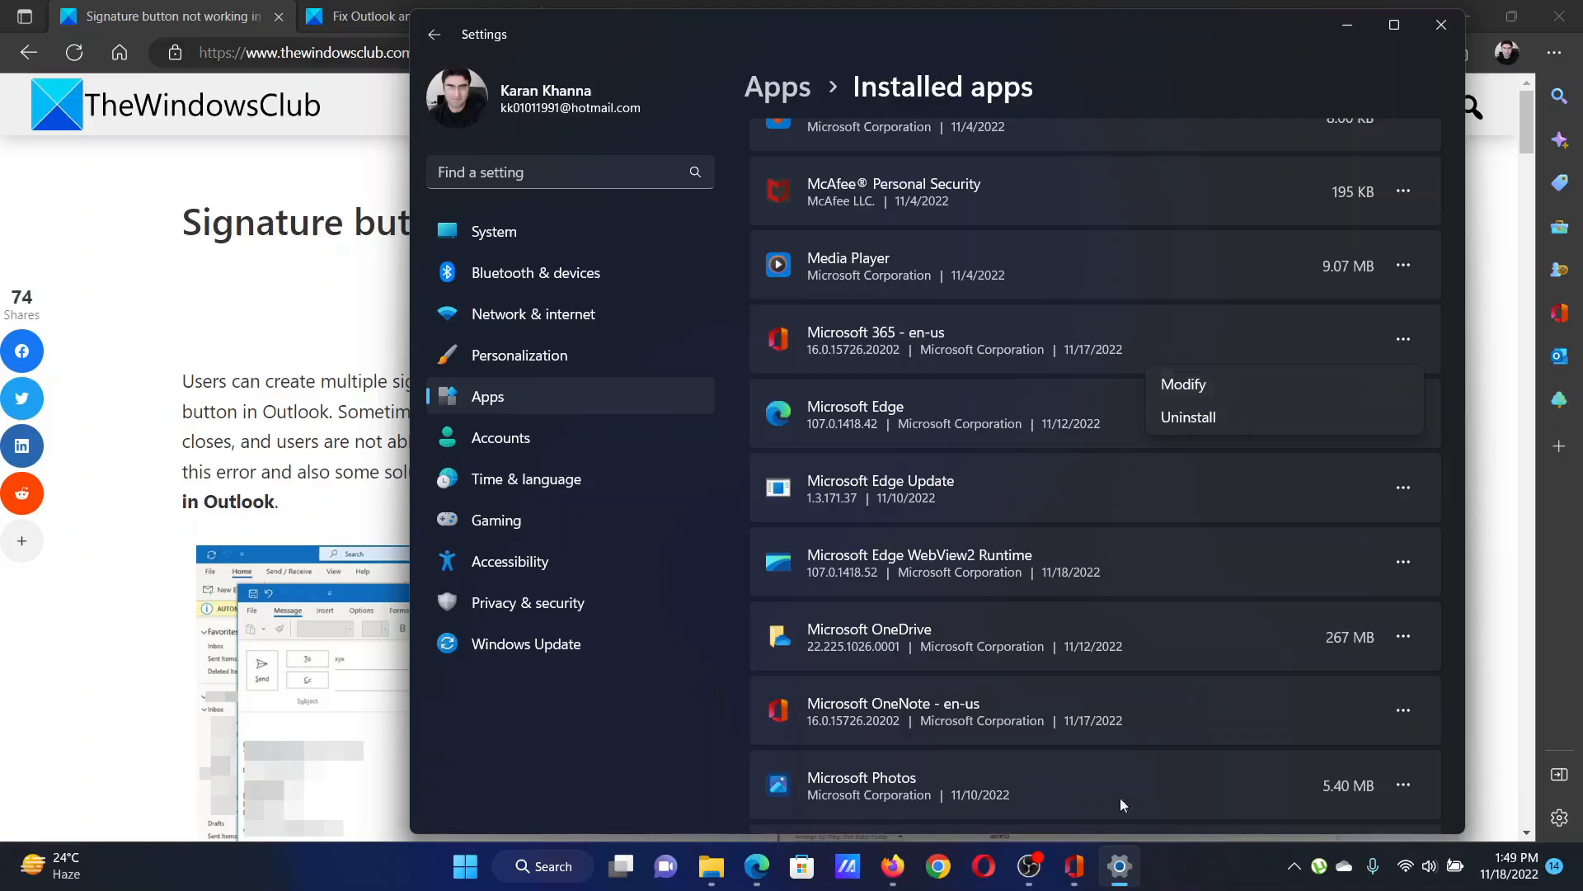
pyautogui.click(1183, 384)
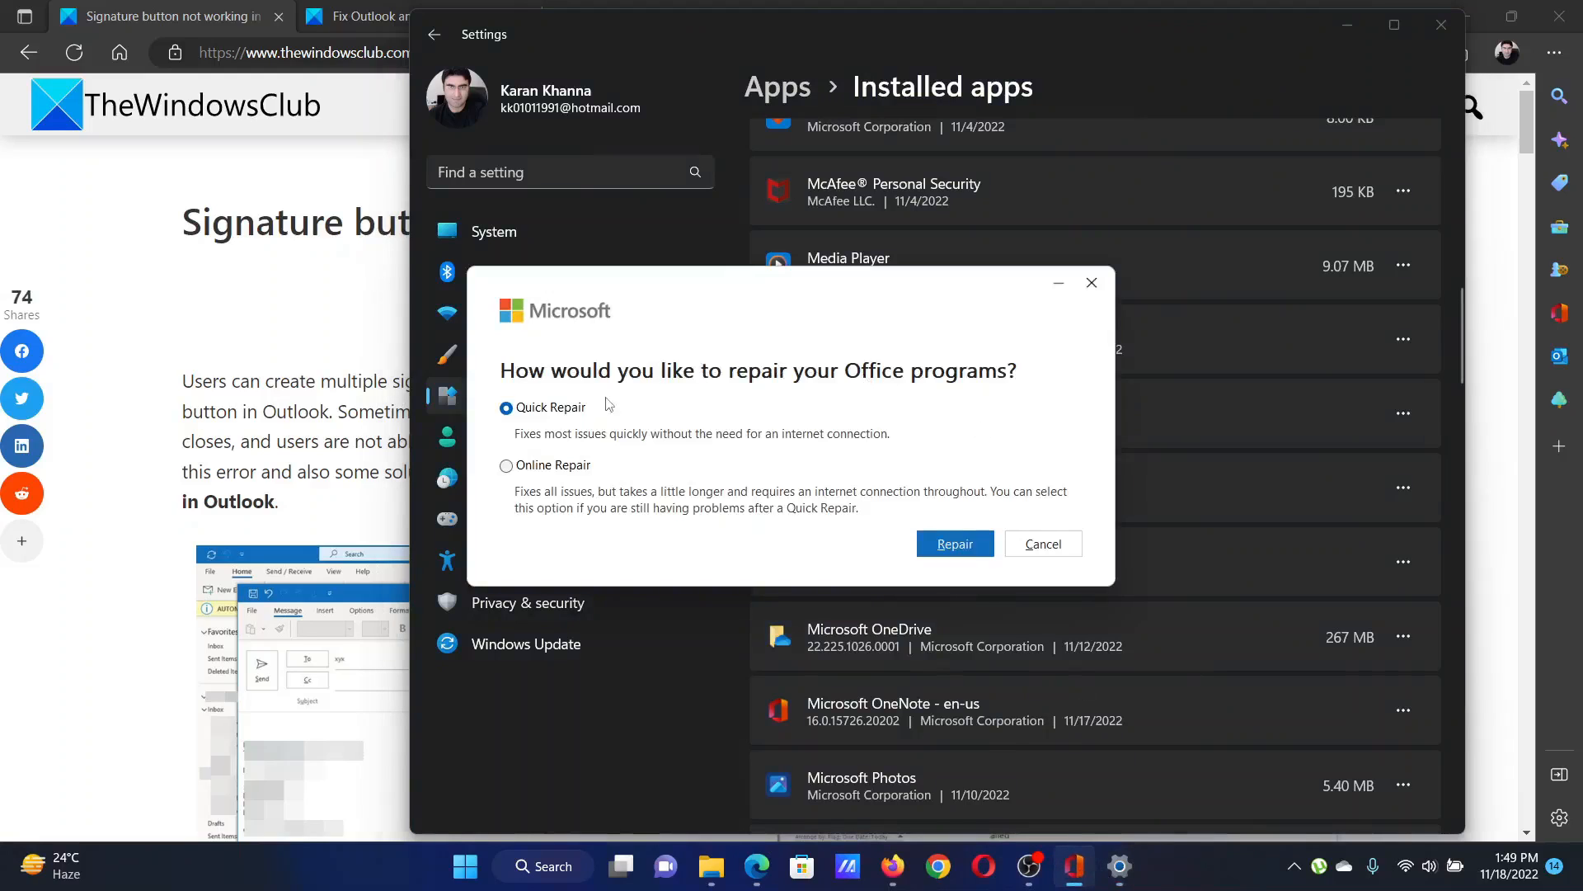
pyautogui.click(505, 465)
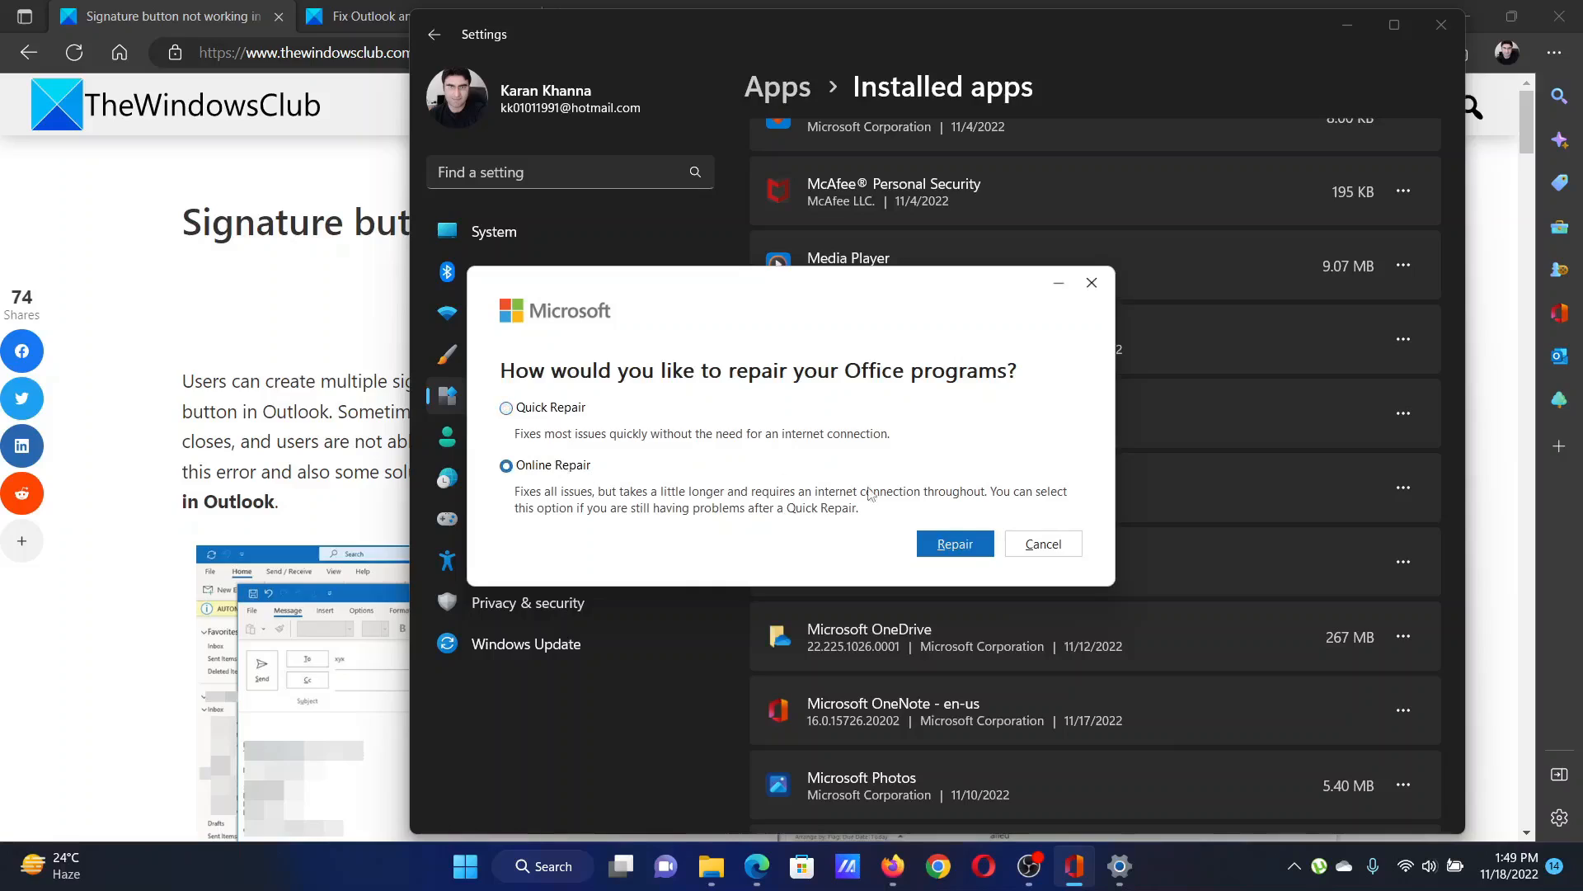
pyautogui.moveTo(955, 462)
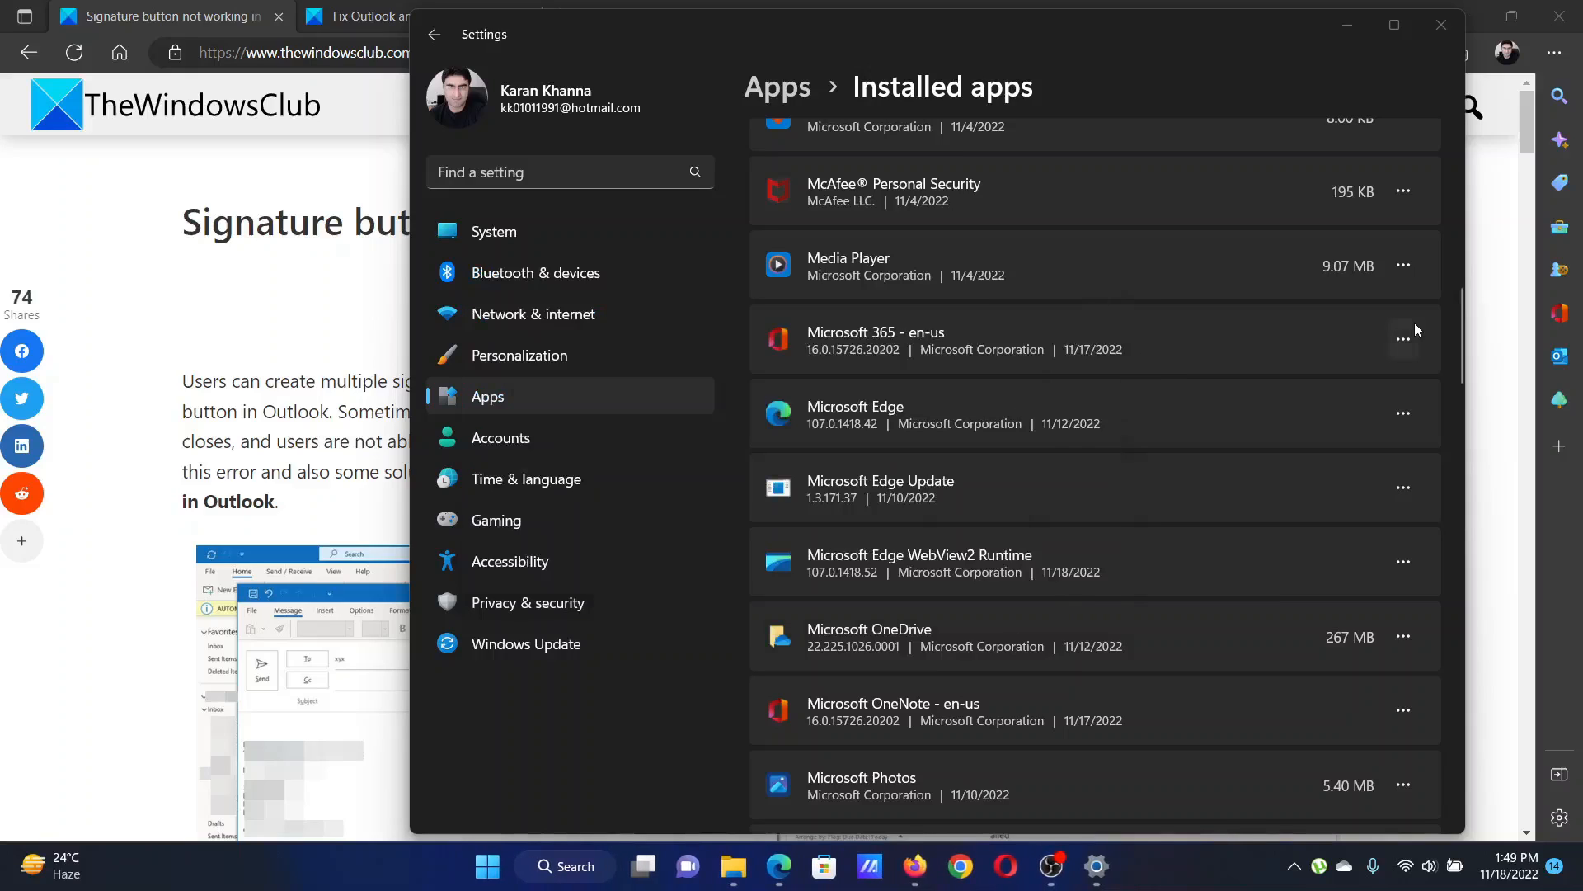
pyautogui.click(1402, 339)
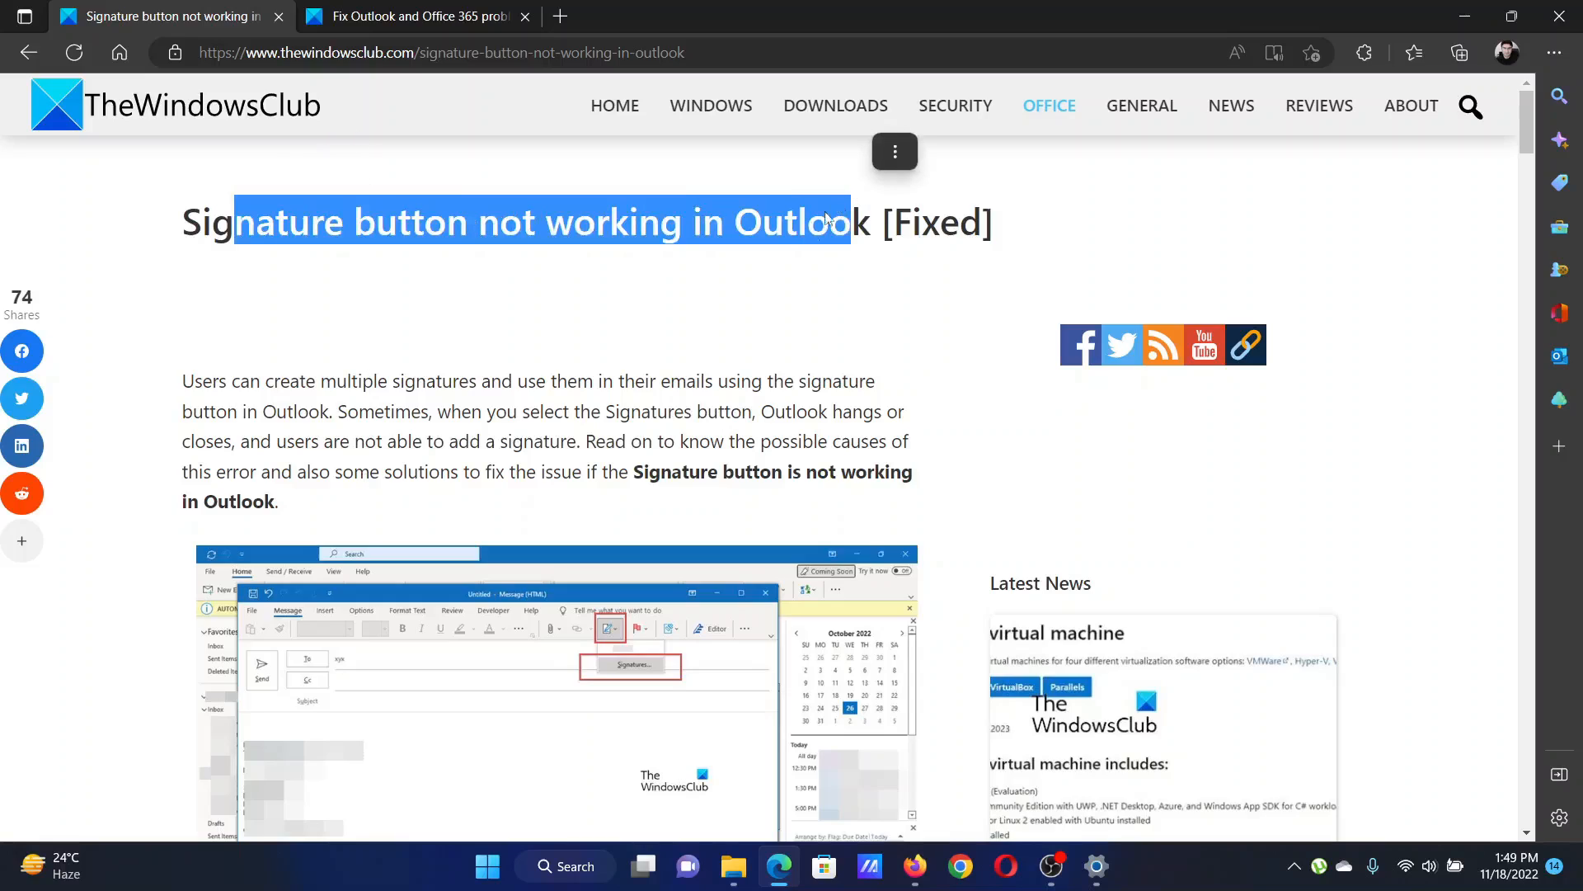
# - Return to the browser and clear the selection on the article title
pyautogui.click(717, 336)
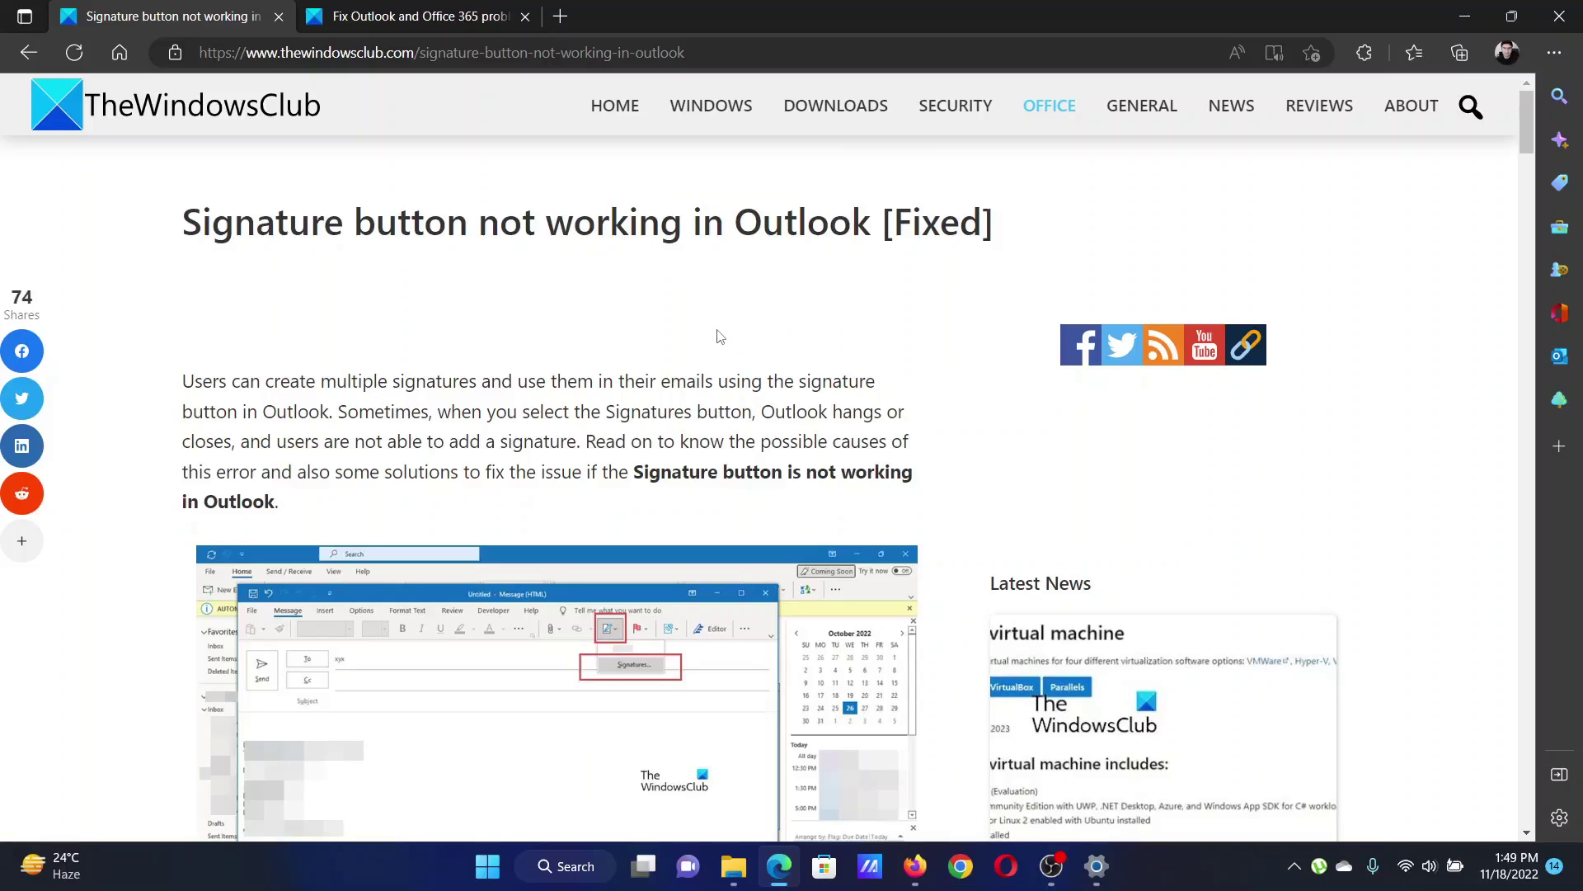